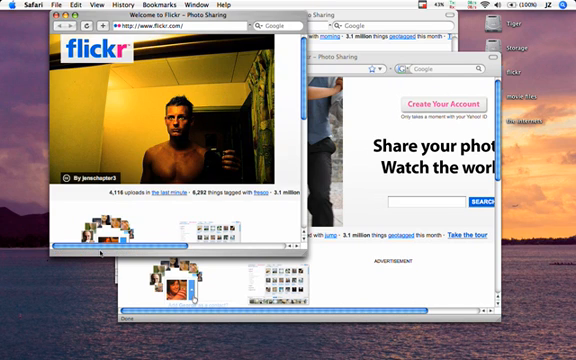
{"action": "mouse_move", "coordinate": [136, 230]}
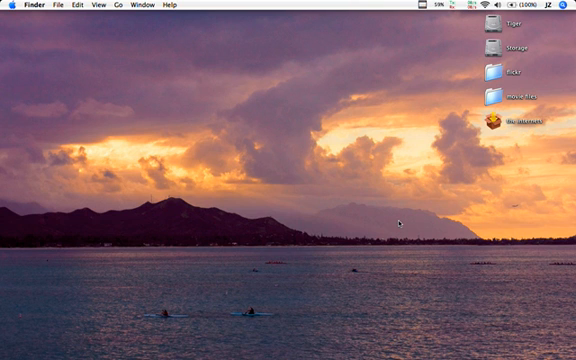
Switch to Terminal with the Cmd+Tab application switcher so its shell window is frontmost
{"action": "key", "text": "cmd+tab"}
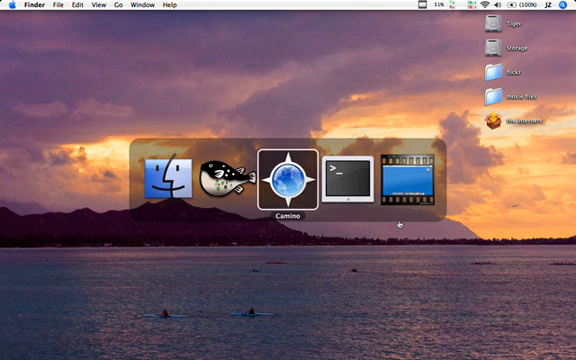
{"action": "left_click", "coordinate": [180, 6]}
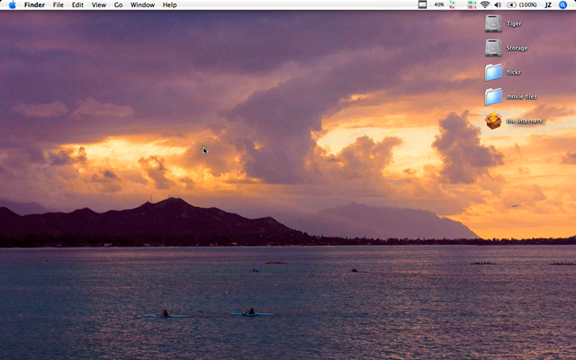
{"action": "key", "text": "cmd+tab"}
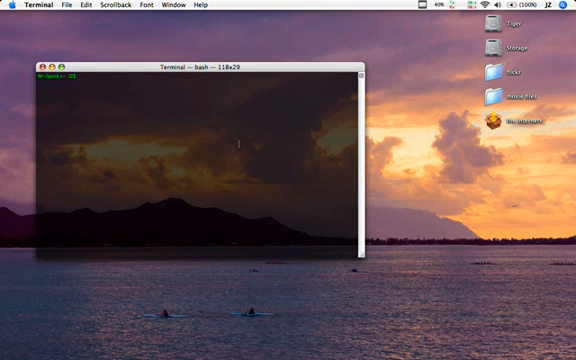
Cycle the Cmd+Tab switcher away from Terminal and pick another running application
{"action": "key", "text": "cmd+tab"}
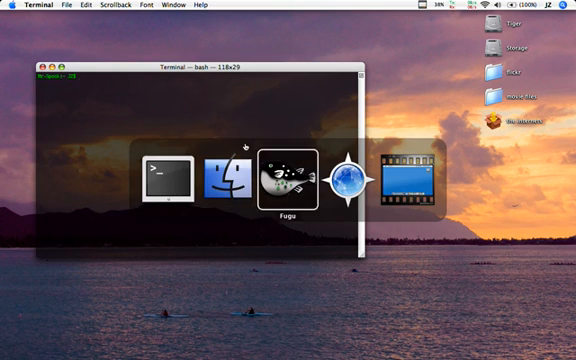
{"action": "left_click", "coordinate": [212, 6]}
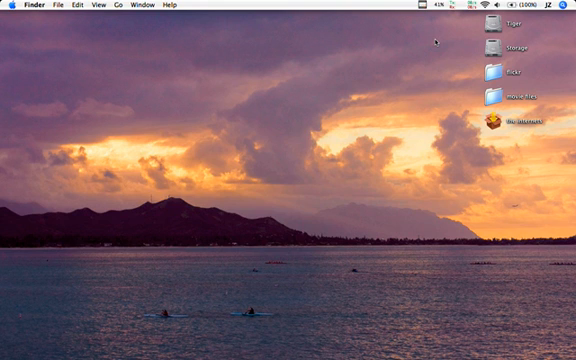
Switch back to Finder with Cmd+Tab to deal with its remaining windows
{"action": "key", "text": "cmd+tab"}
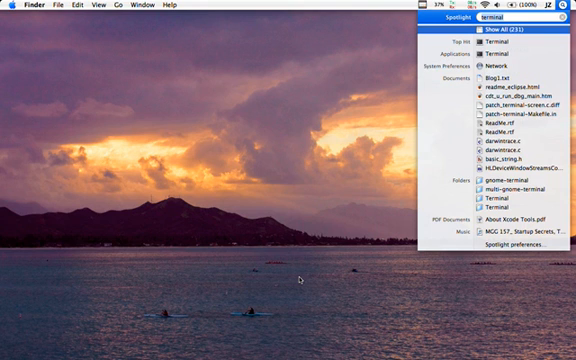
Search Spotlight for 'imovie' to list matching applications
{"action": "type", "text": "imovie"}
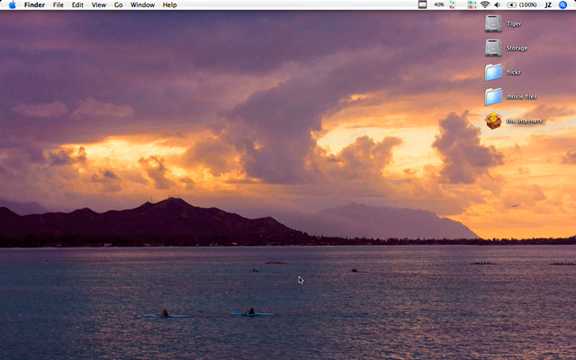
Open a Finder window showing the Utilities folder
{"action": "left_click", "coordinate": [298, 278]}
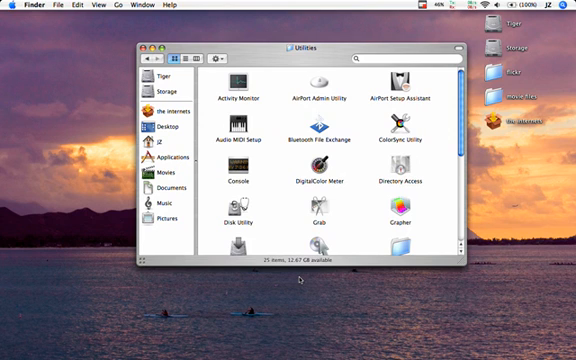
Navigate the Finder window from Utilities to the home folder
{"action": "left_click", "coordinate": [156, 140]}
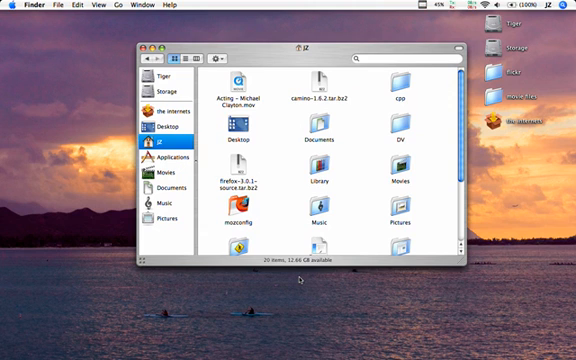
{"action": "left_click", "coordinate": [150, 48]}
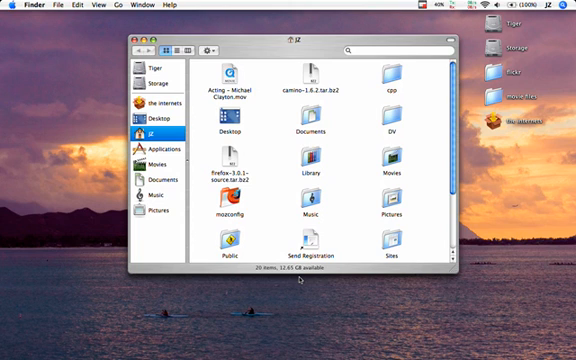
Select the Firefox download file, then close the home folder window to leave a clean desktop
{"action": "left_click", "coordinate": [228, 172]}
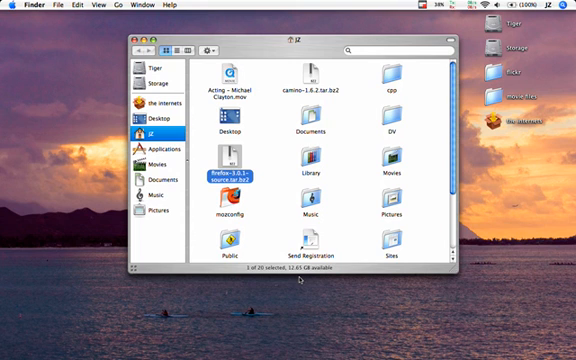
{"action": "left_click", "coordinate": [140, 44]}
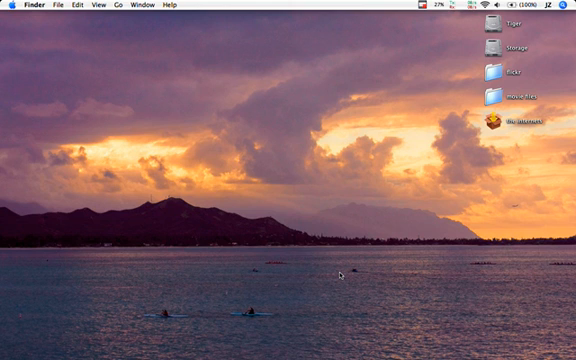